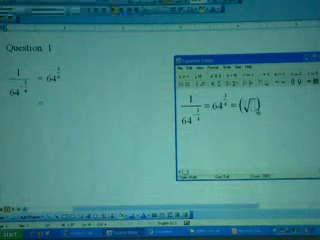
pyautogui.write('64')
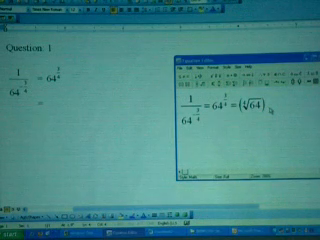
pyautogui.write('3 =')
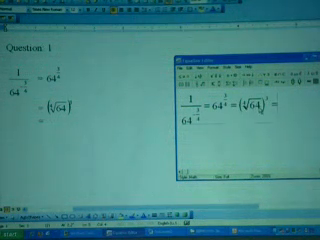
pyautogui.write('2')
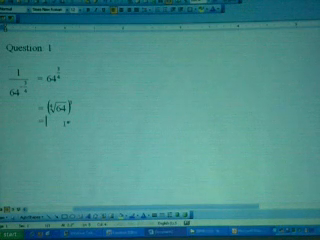
pyautogui.write('2^1')
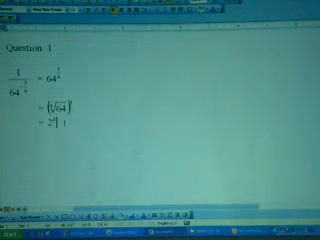